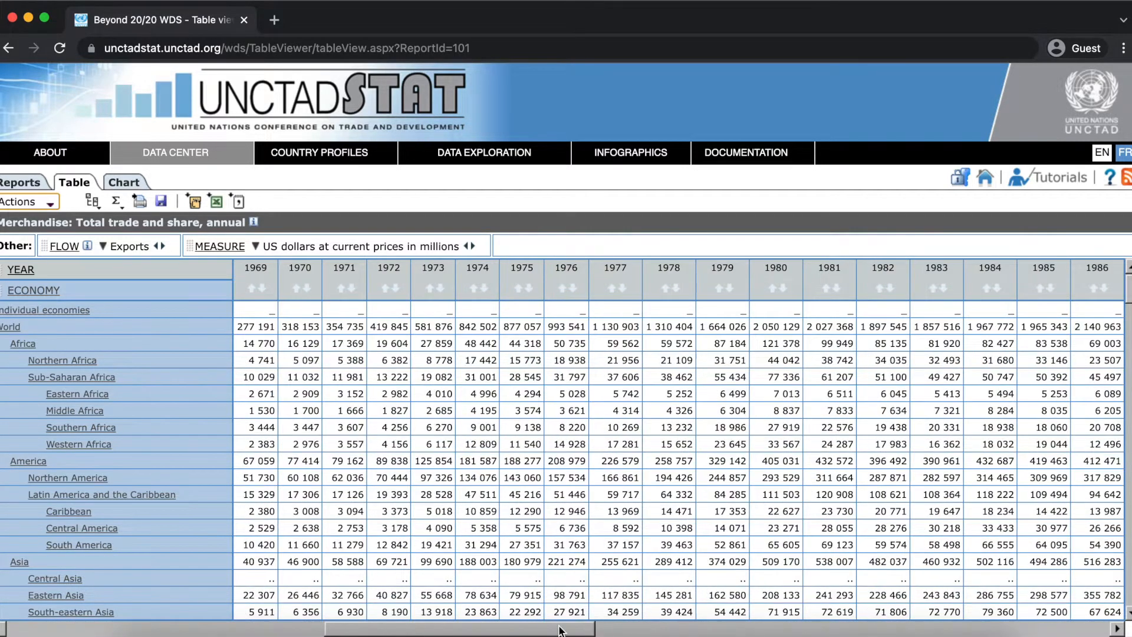
# - Replace the economy selection with the full Individual economies group and show the table
pyautogui.hscroll(3)
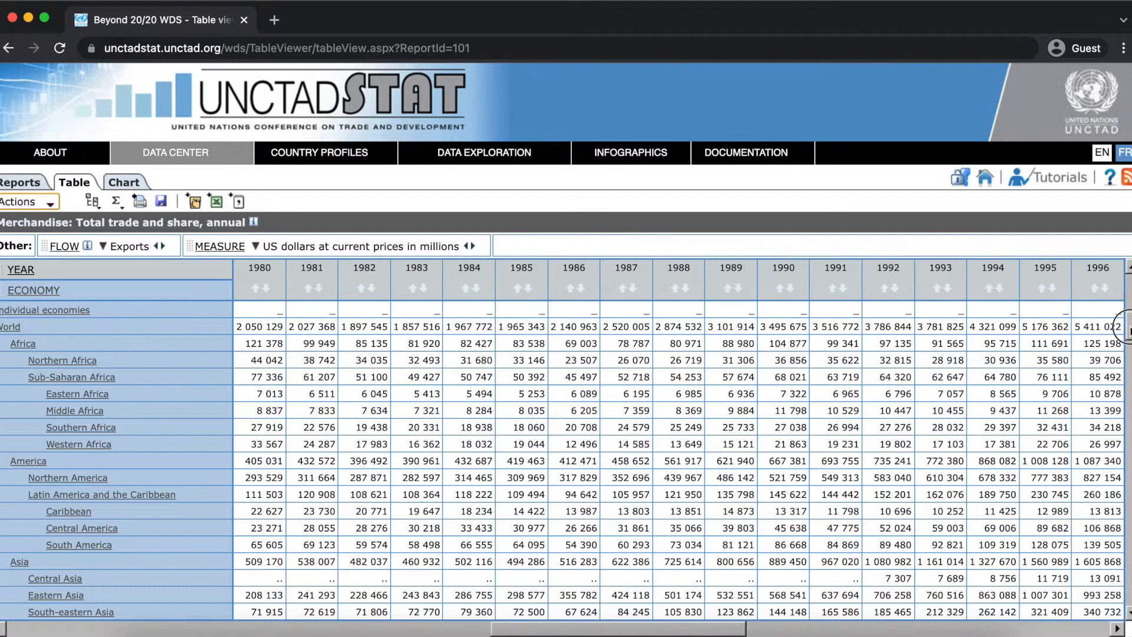
pyautogui.scroll(-3)
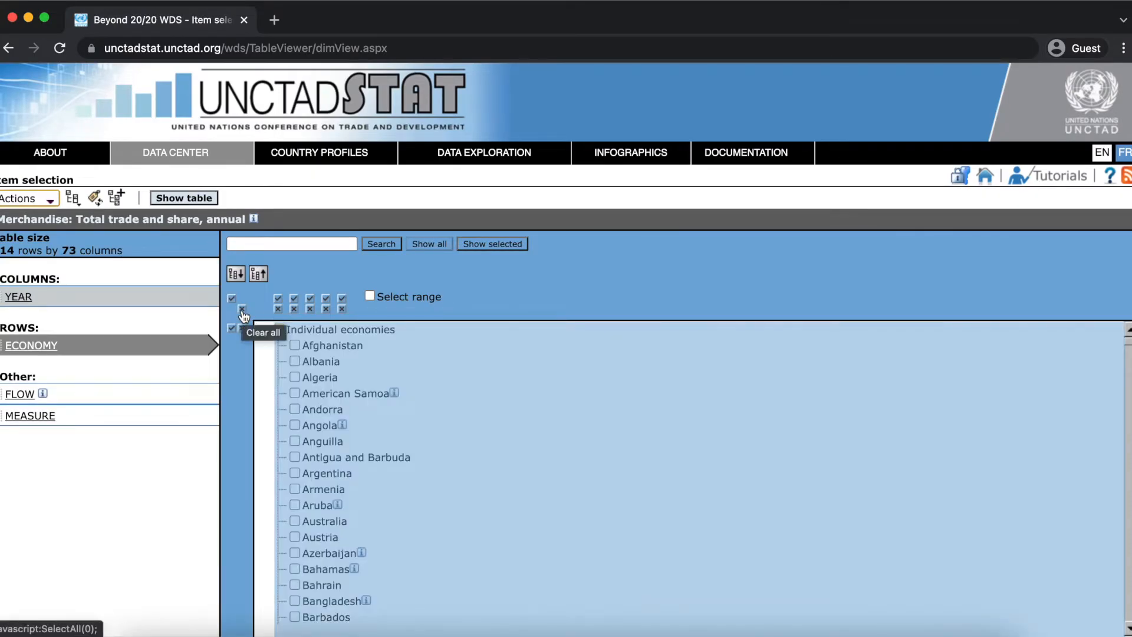
pyautogui.click(242, 308)
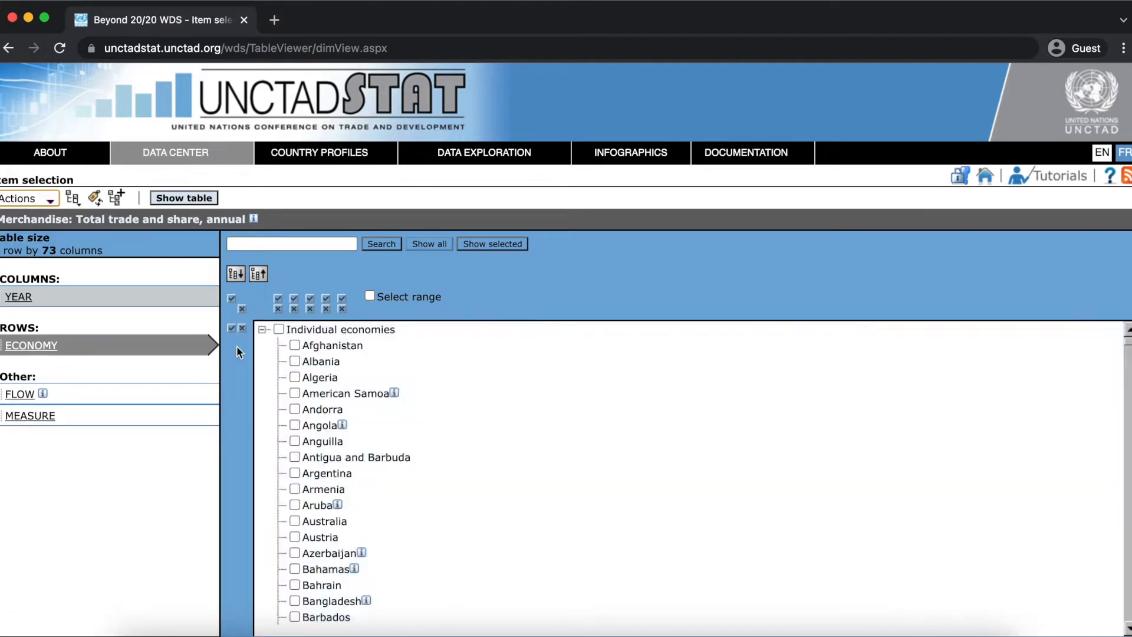
pyautogui.moveTo(232, 329)
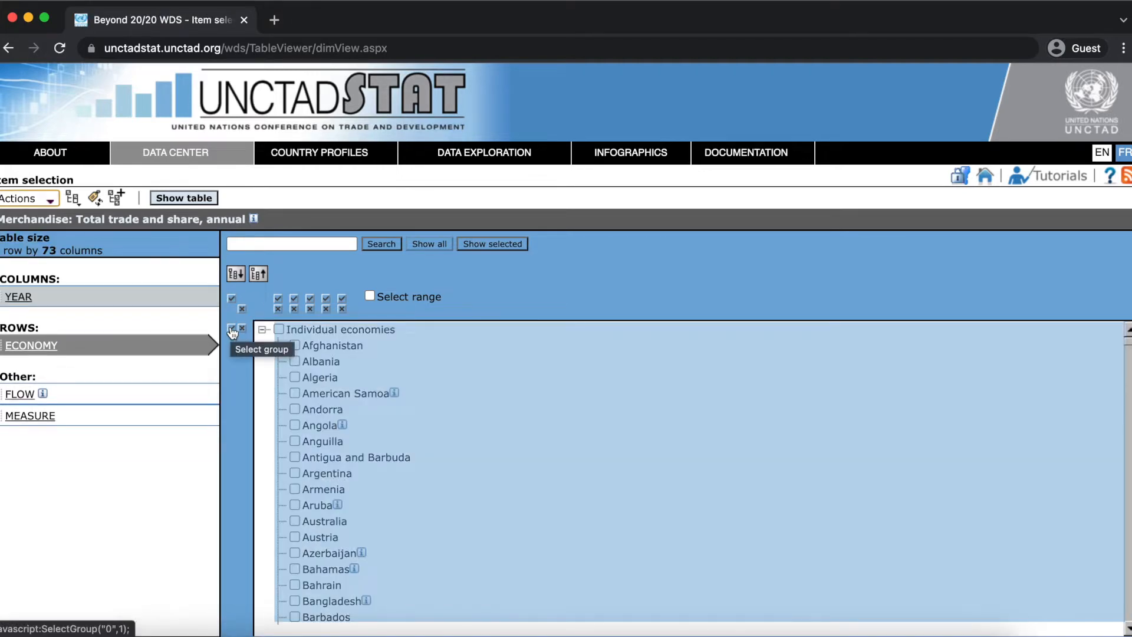
pyautogui.click(232, 330)
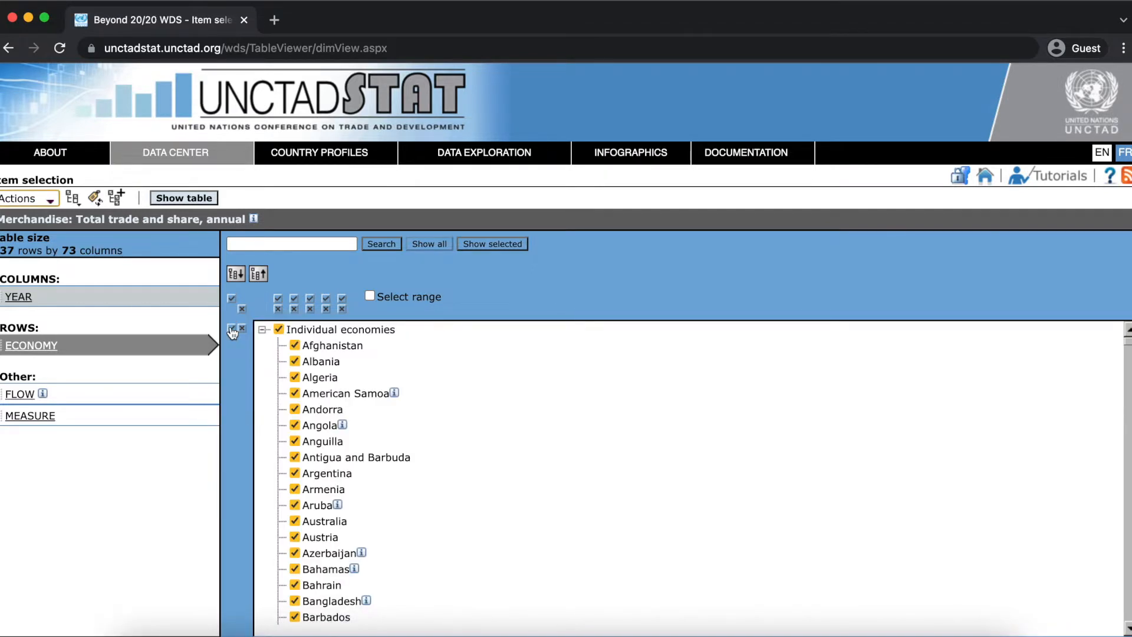
pyautogui.moveTo(334, 571)
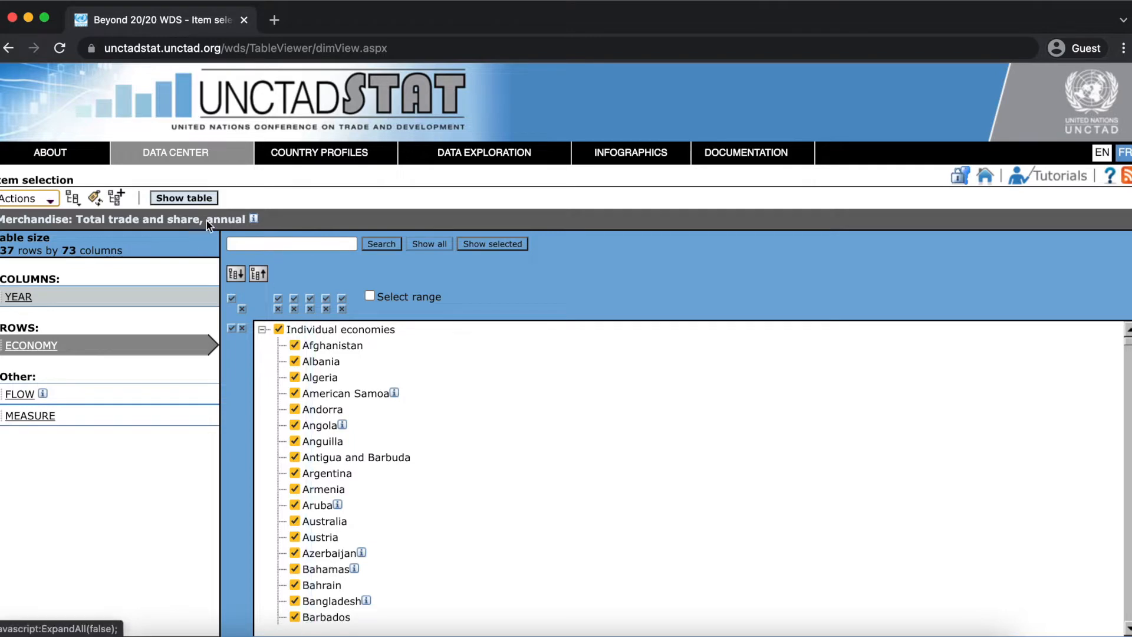
pyautogui.click(183, 197)
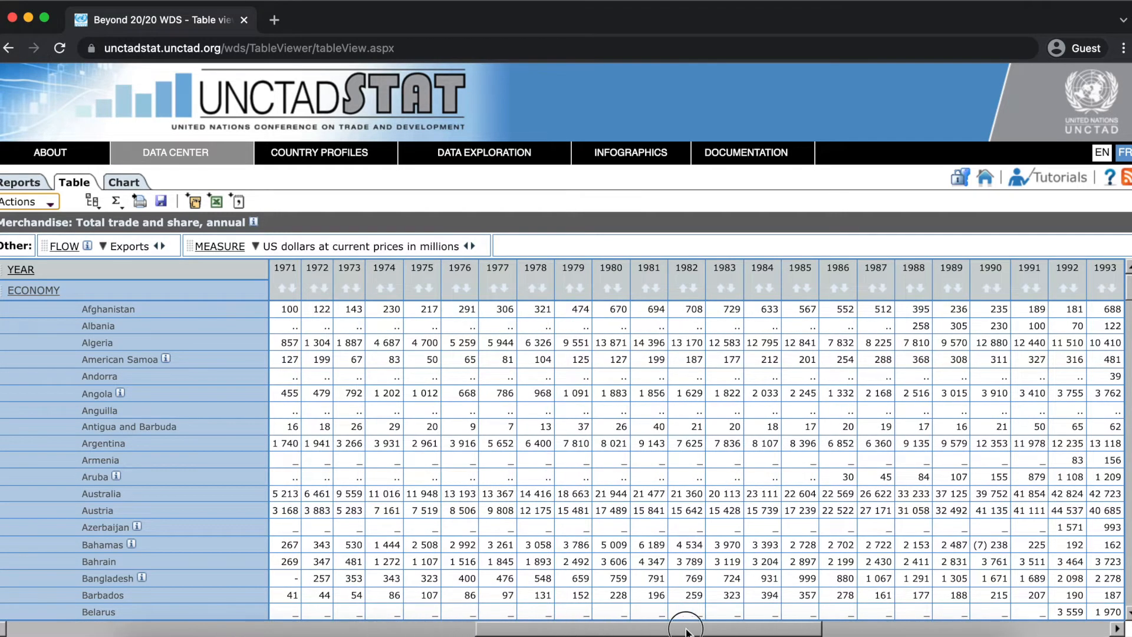
pyautogui.hscroll(3)
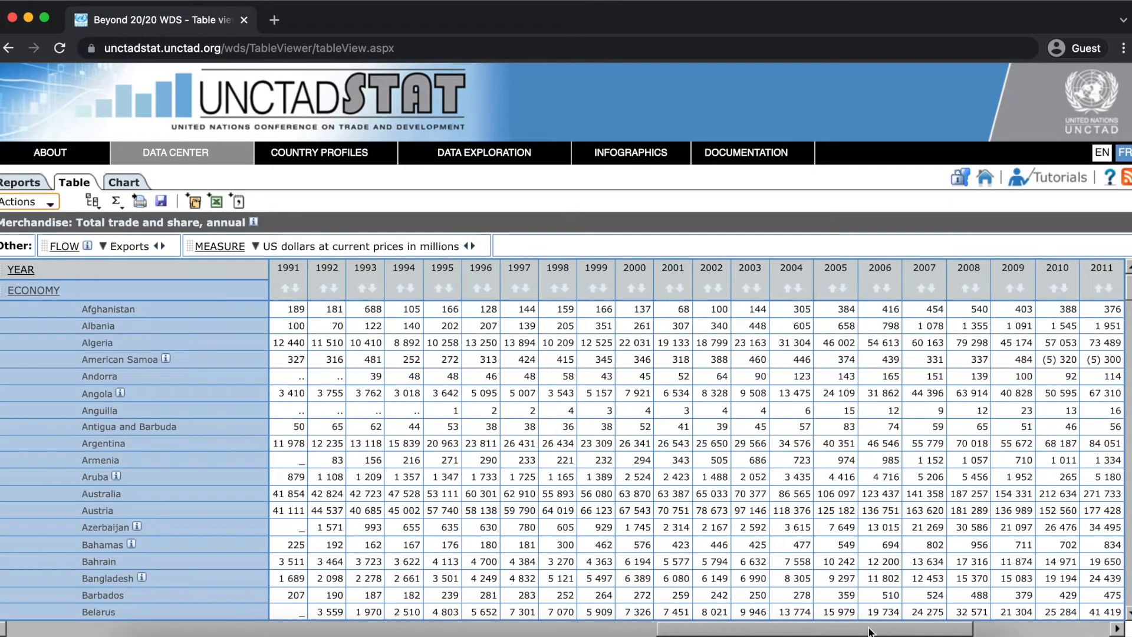
pyautogui.hscroll(3)
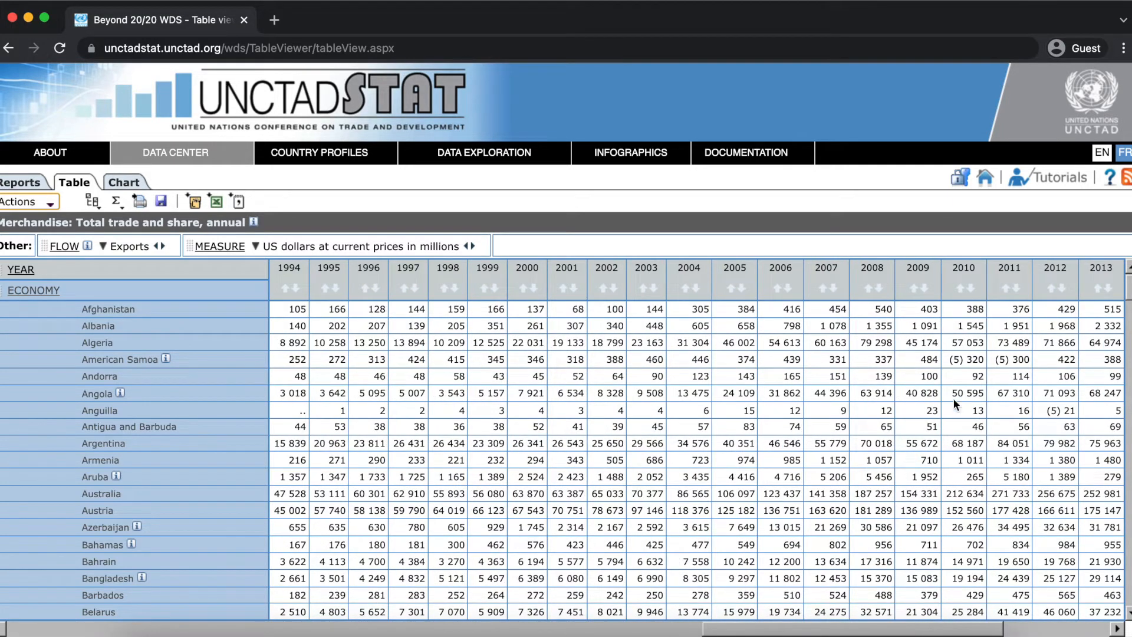
pyautogui.moveTo(962, 359)
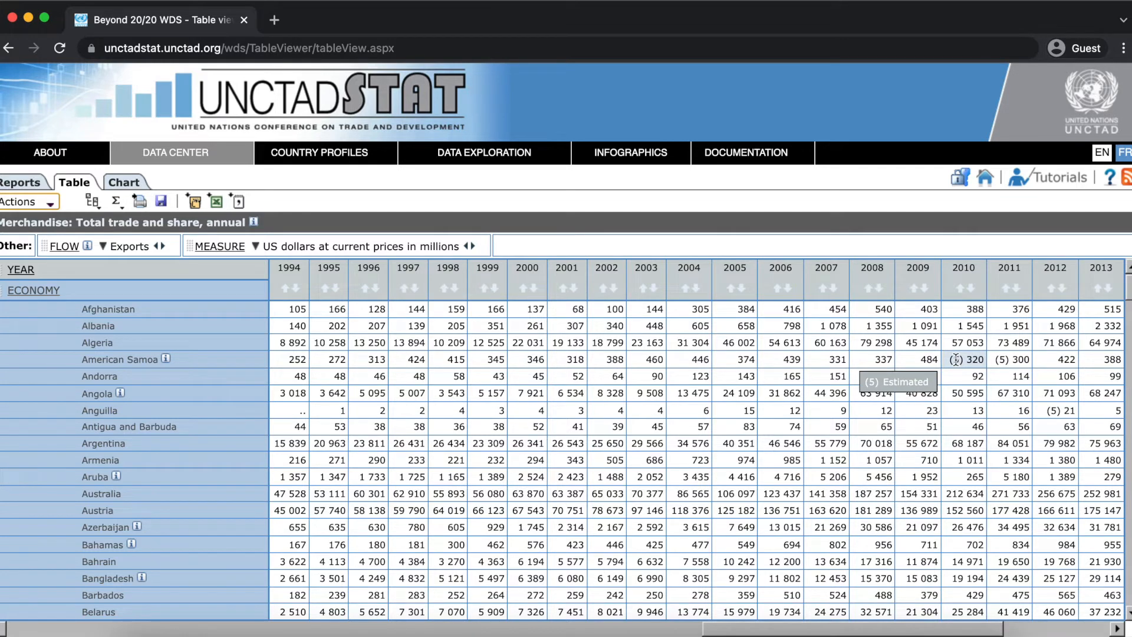
pyautogui.moveTo(1011, 359)
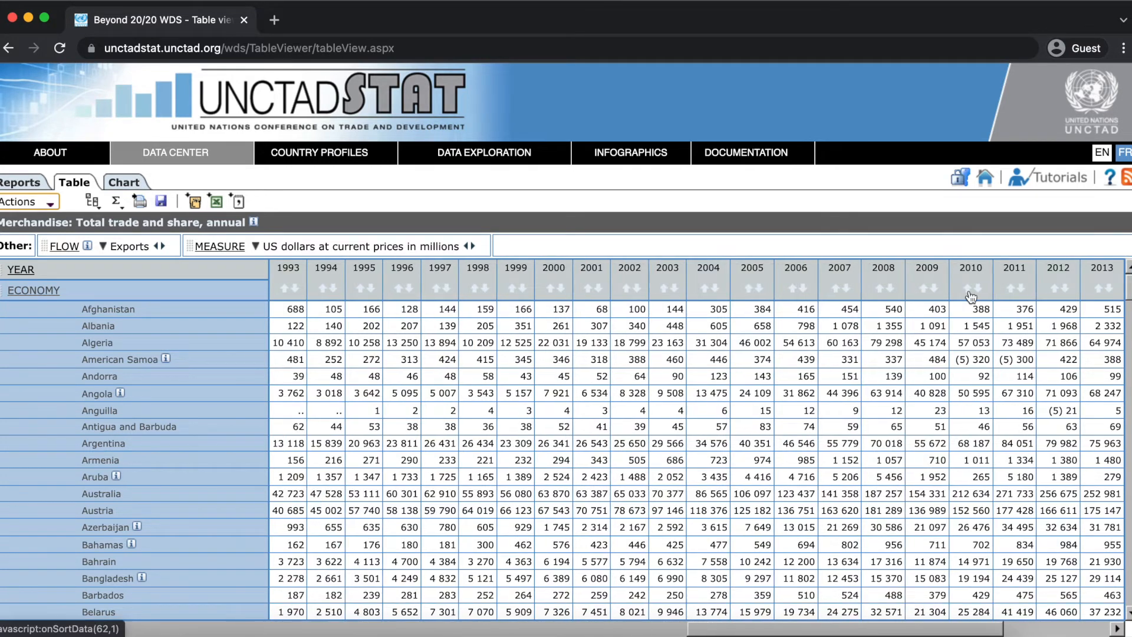
pyautogui.moveTo(970, 297)
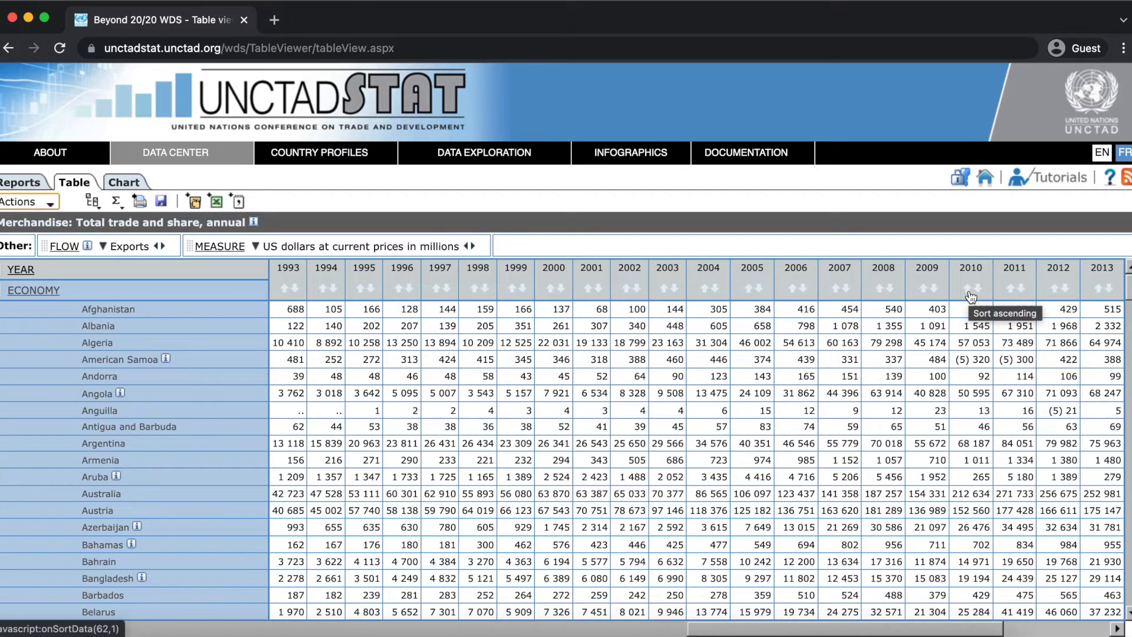
# - Sort the table on the 2010 column, then reverse it to descending so China leads
pyautogui.click(972, 295)
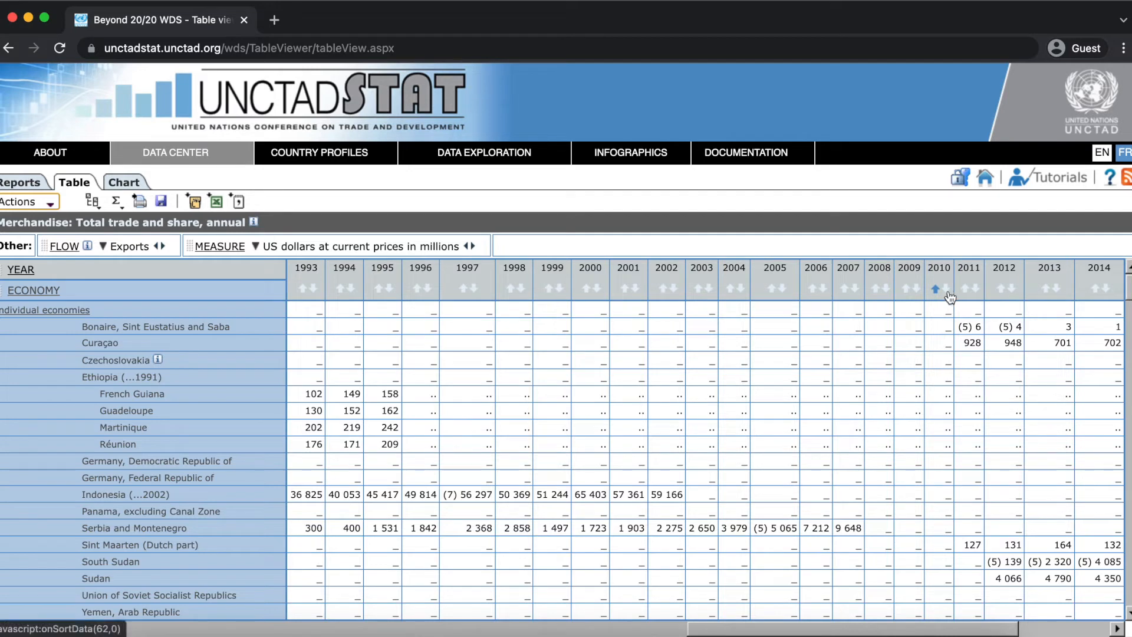
pyautogui.moveTo(947, 296)
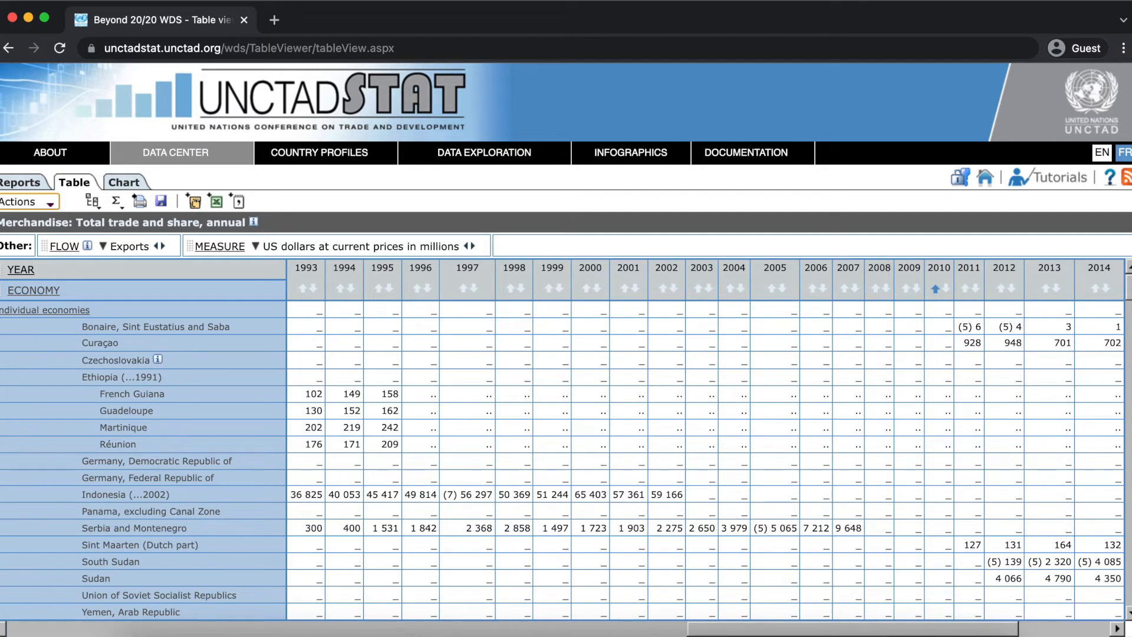
pyautogui.scroll(-3)
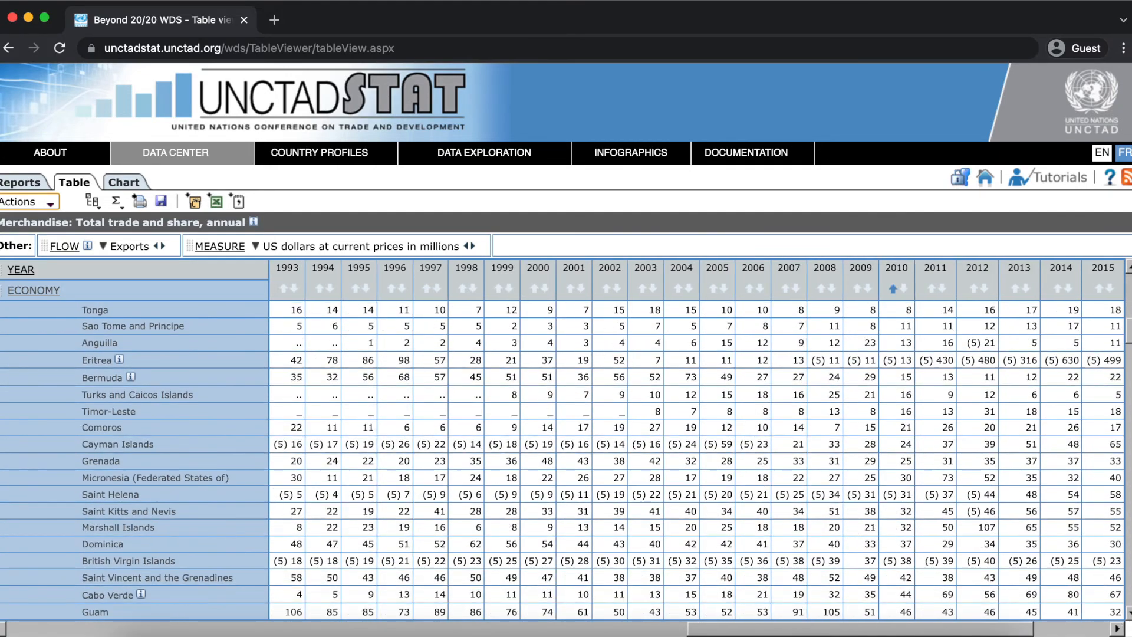
pyautogui.scroll(-3)
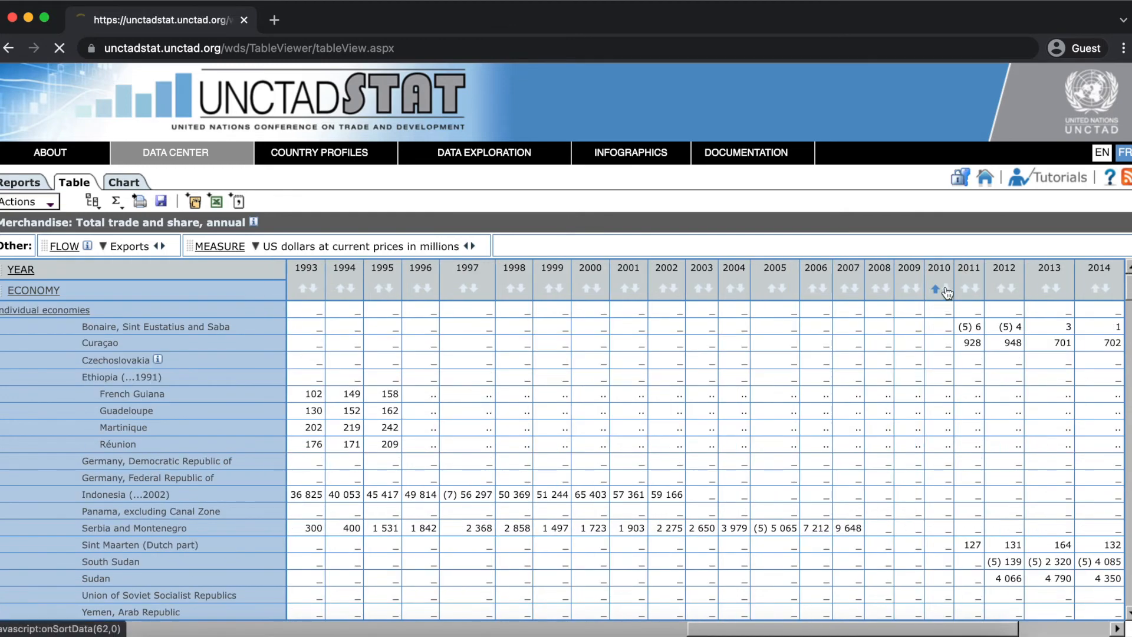
pyautogui.click(943, 287)
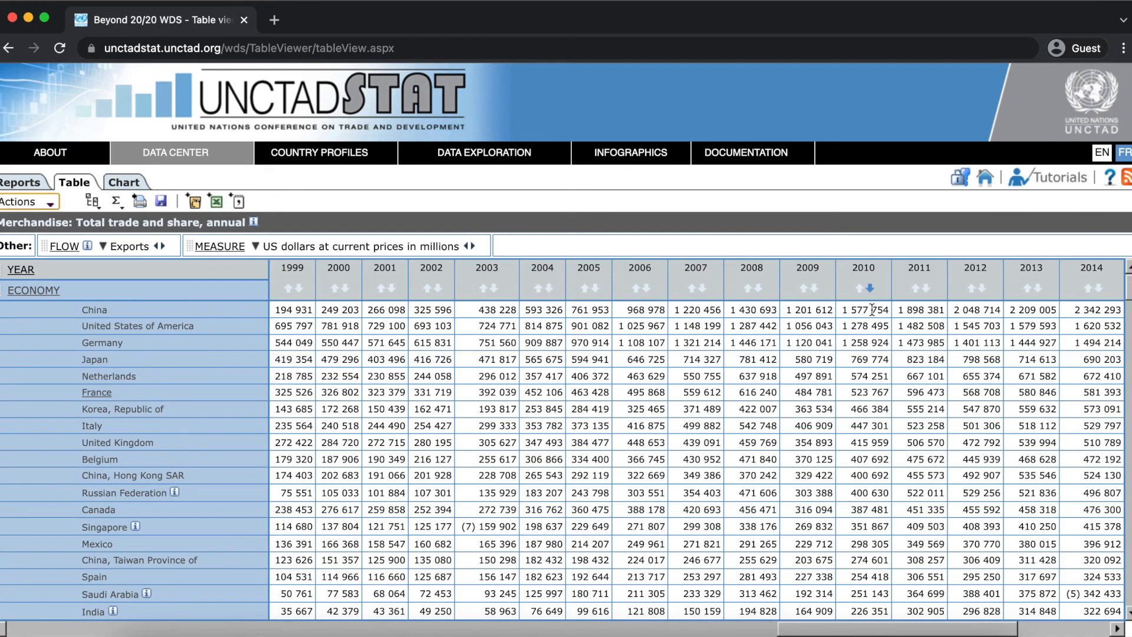